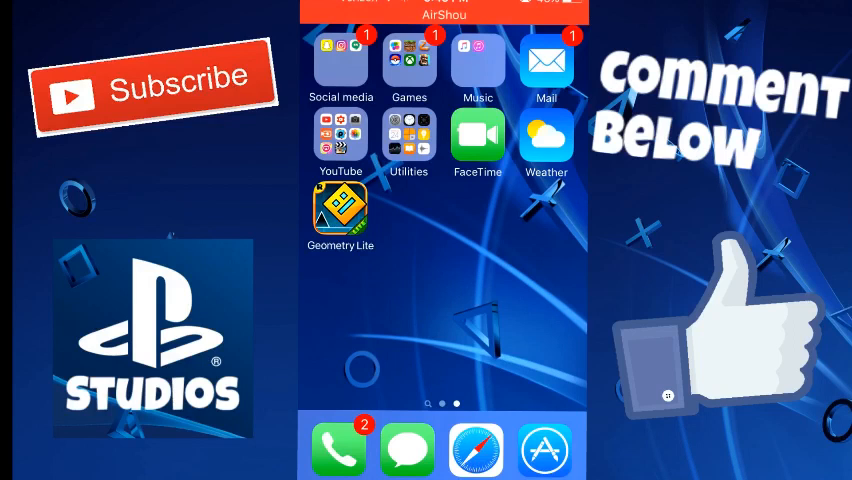
Launch the YouTube app from its home-screen folder and reach the channel dashboard via Account > My videos.
left_click(340, 144)
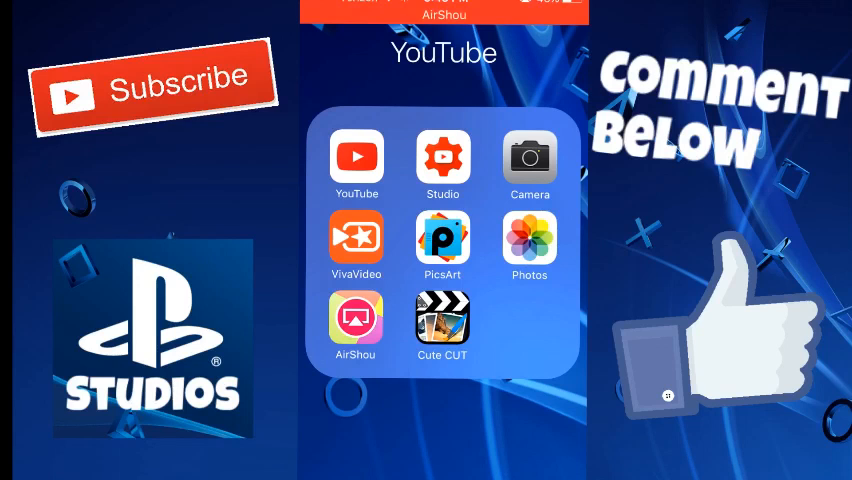
left_click(356, 156)
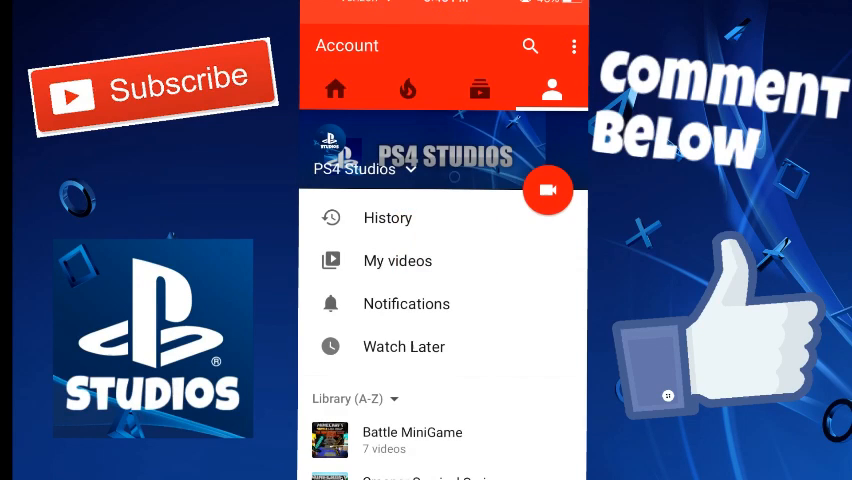
left_click(396, 260)
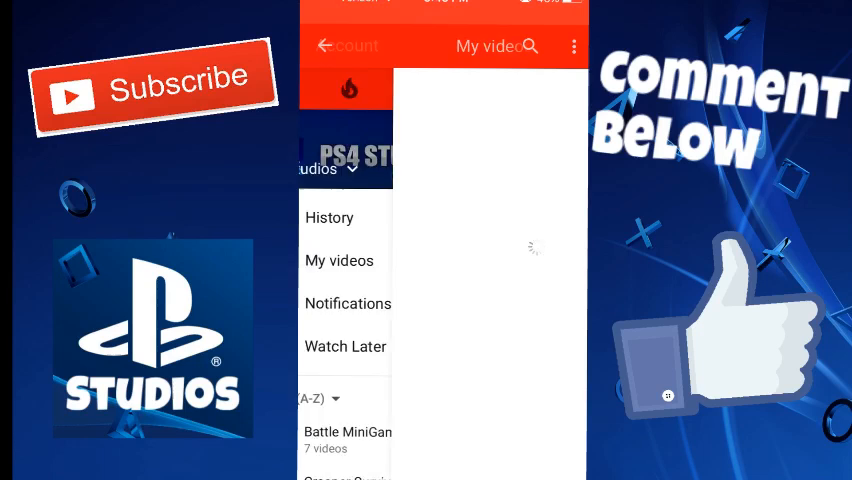
left_click(340, 260)
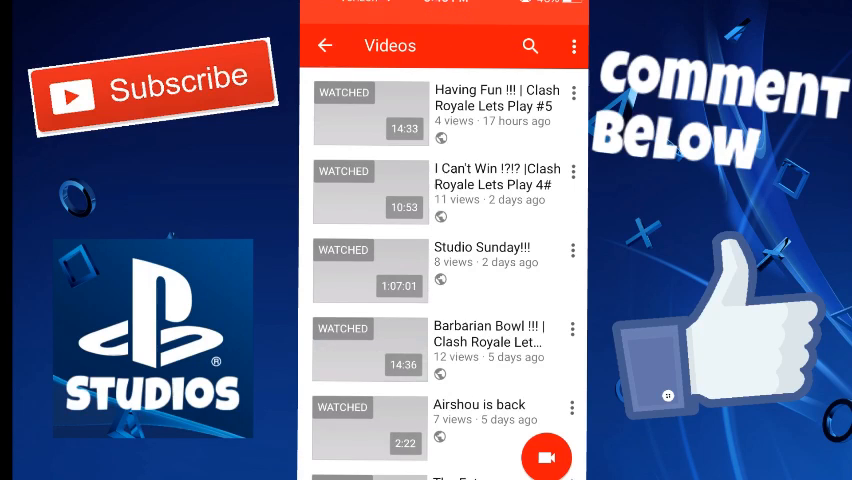
left_click(552, 88)
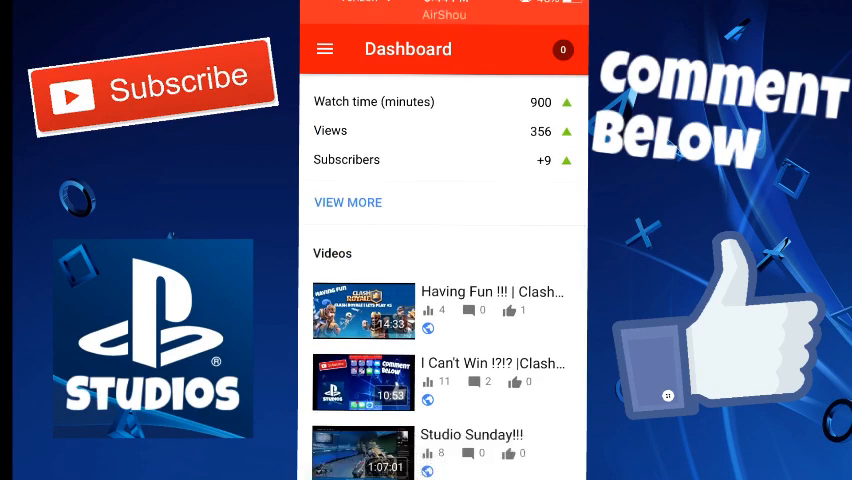
Review the detailed channel analytics via View More, then back out to the home-screen YouTube folder.
left_click(348, 202)
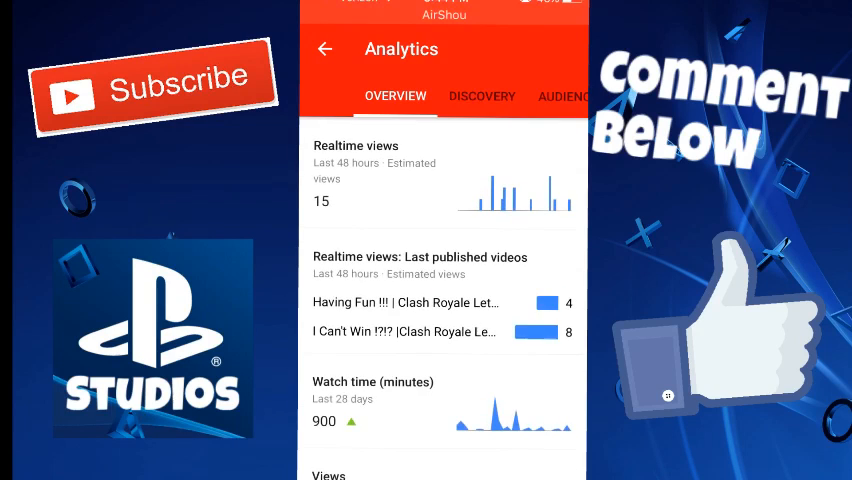
scroll("down", 3)
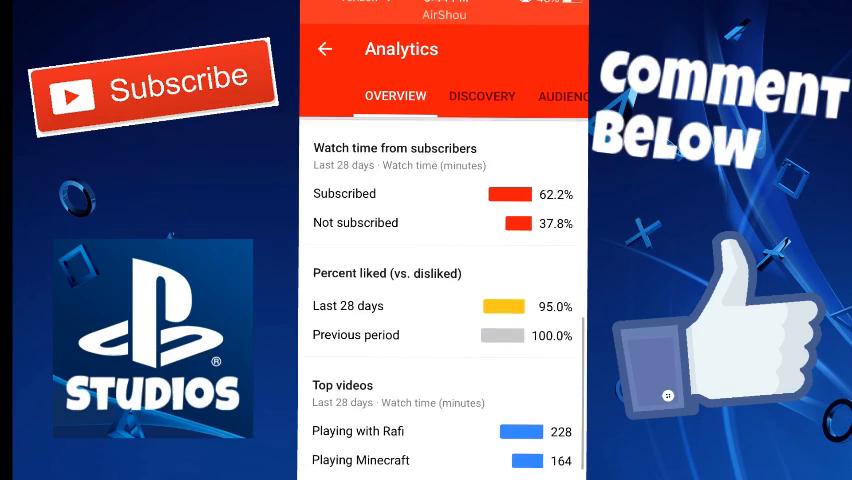
scroll("down", 3)
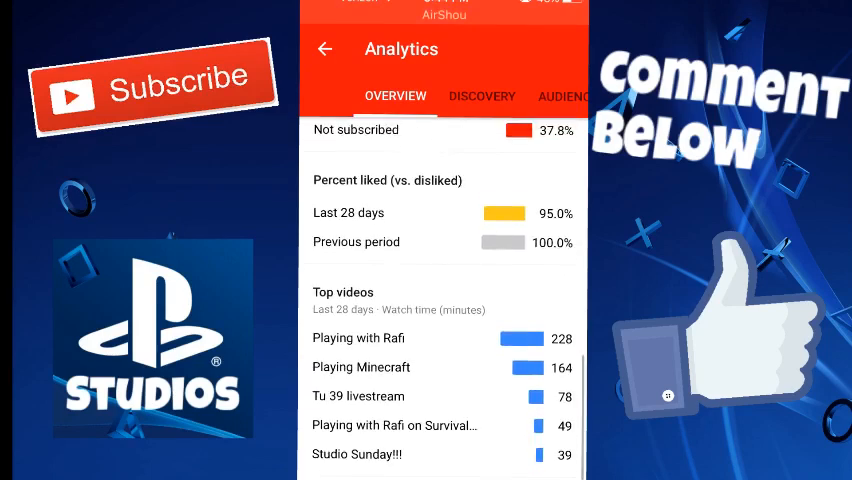
scroll("up", 3)
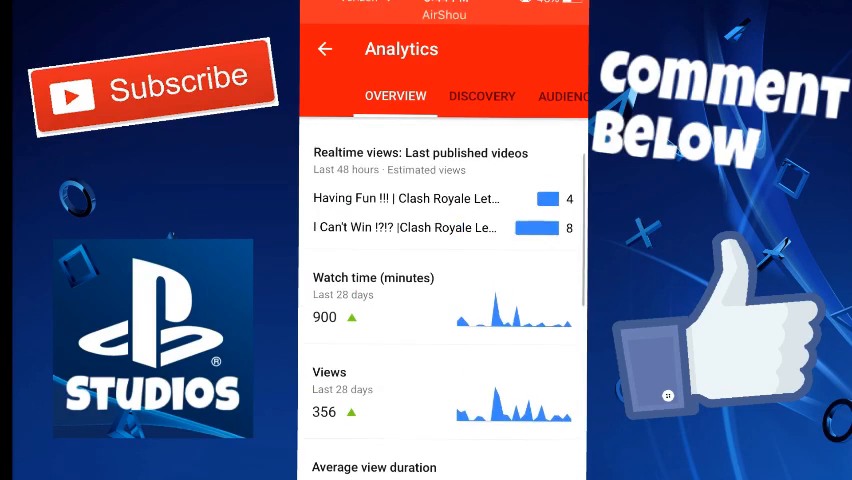
left_click(324, 48)
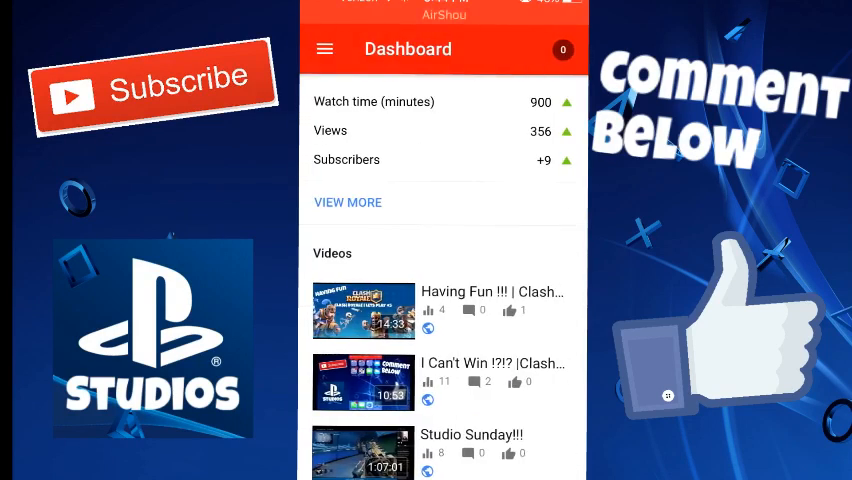
left_click(324, 48)
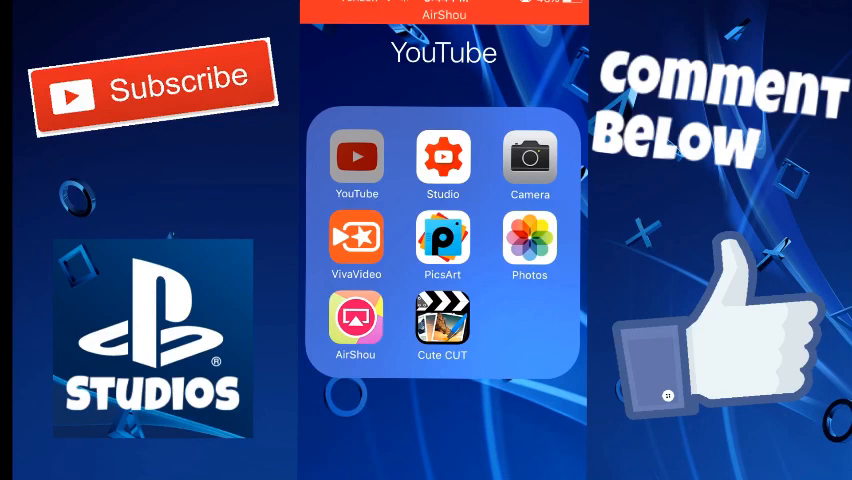
Keep the YouTube app when the Delete prompt appears, then switch to Safari from the dock.
left_click(356, 132)
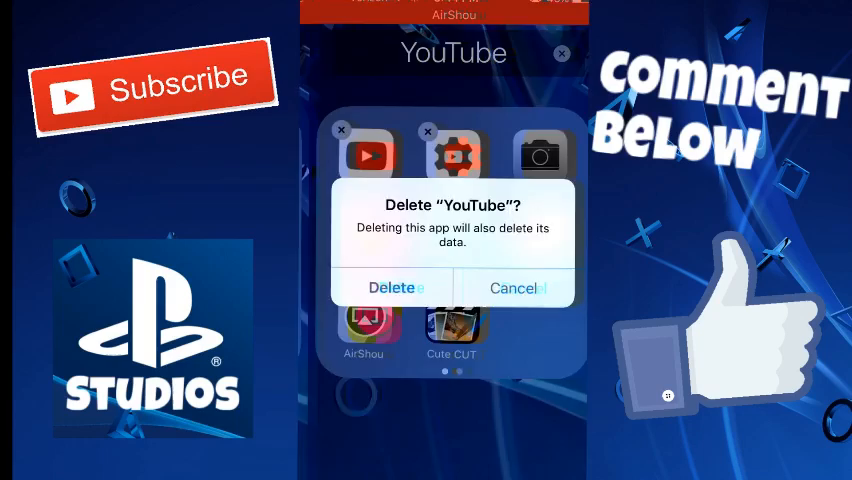
left_click(512, 288)
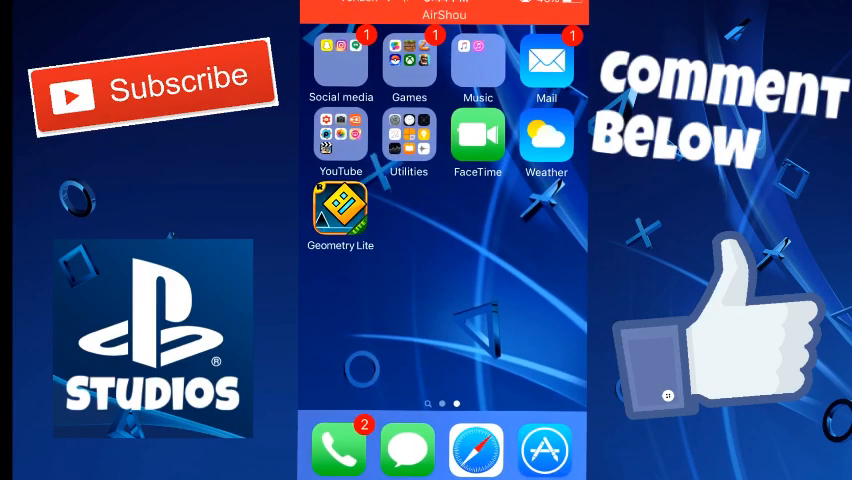
left_click(476, 448)
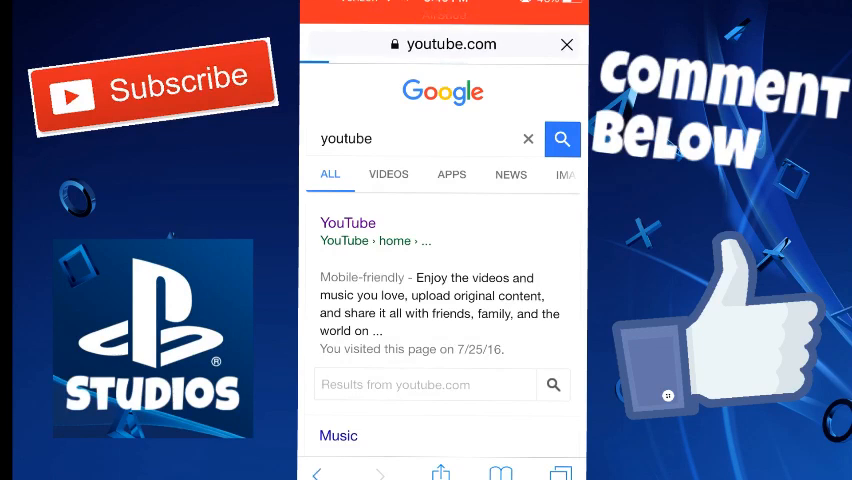
Load YouTube from the Google results and choose Request Desktop Site from the Share sheet.
left_click(348, 222)
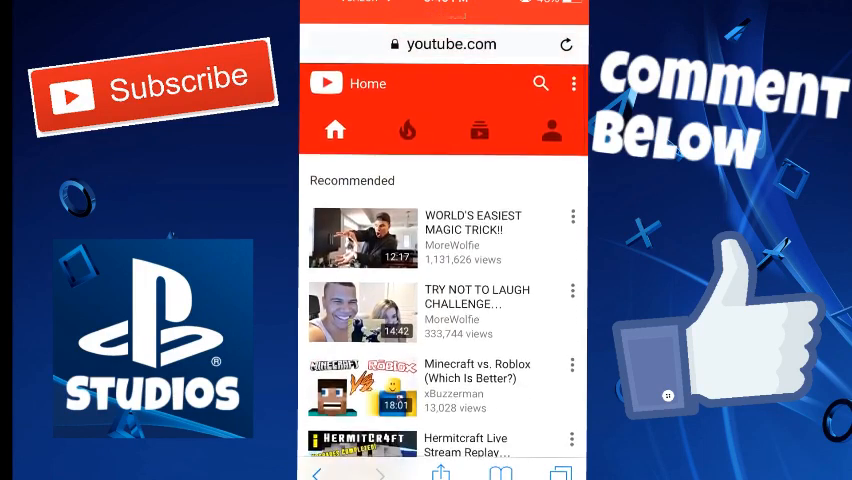
left_click(440, 472)
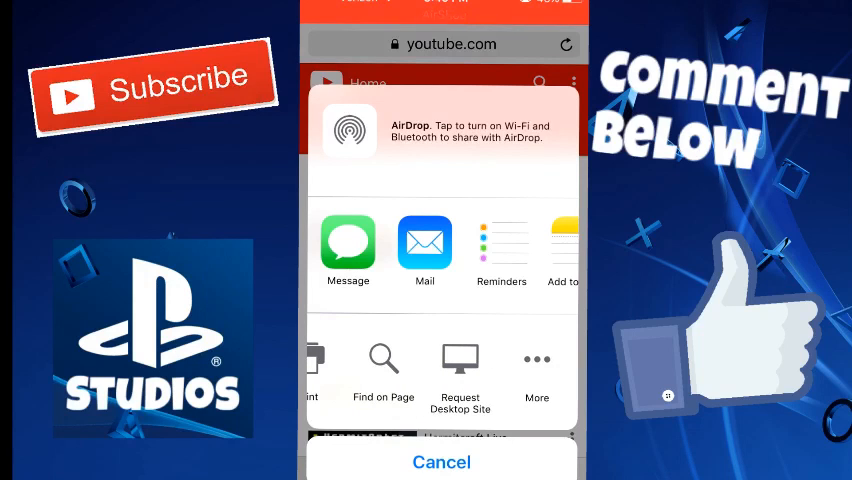
left_click(440, 462)
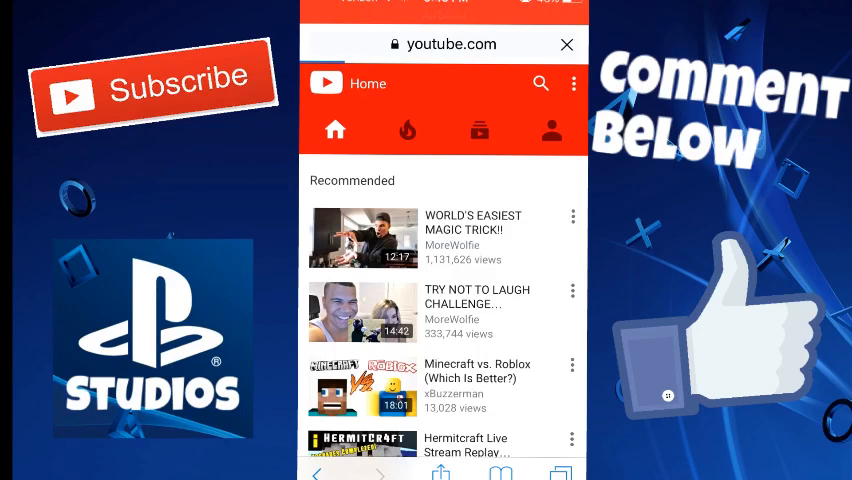
From the desktop site's menu go to My Channel and into the Creator Studio Video Manager list.
left_click(568, 44)
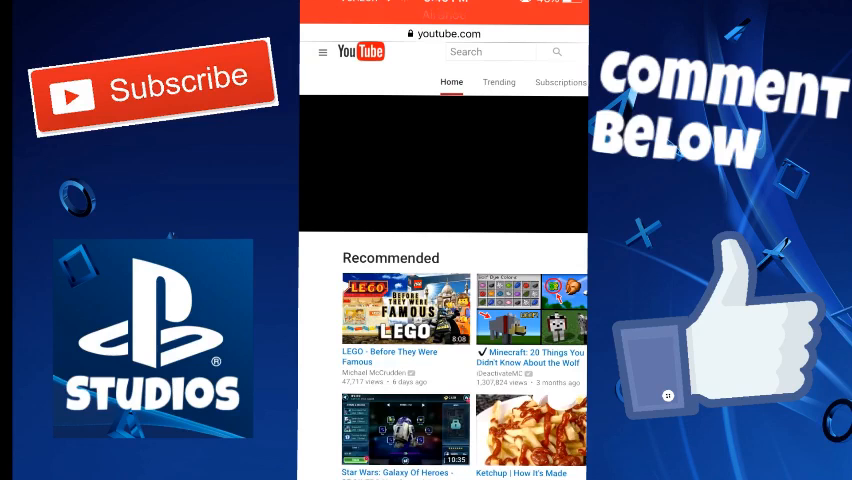
left_click(322, 52)
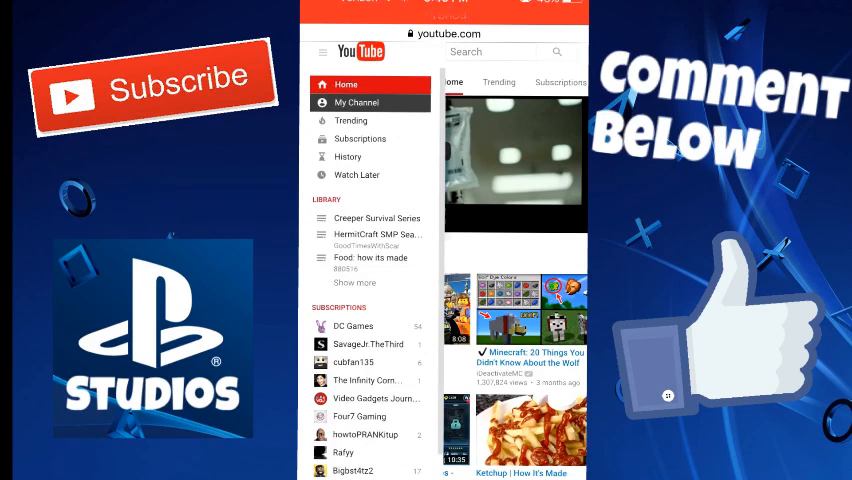
left_click(358, 102)
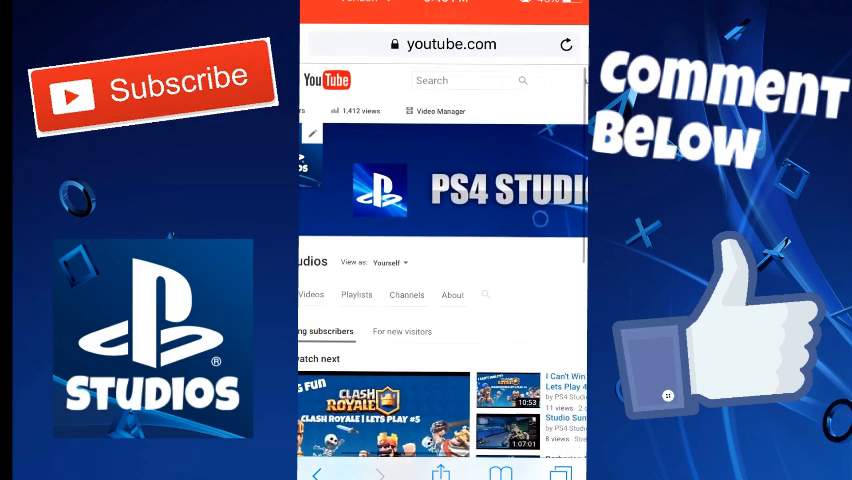
left_click(452, 44)
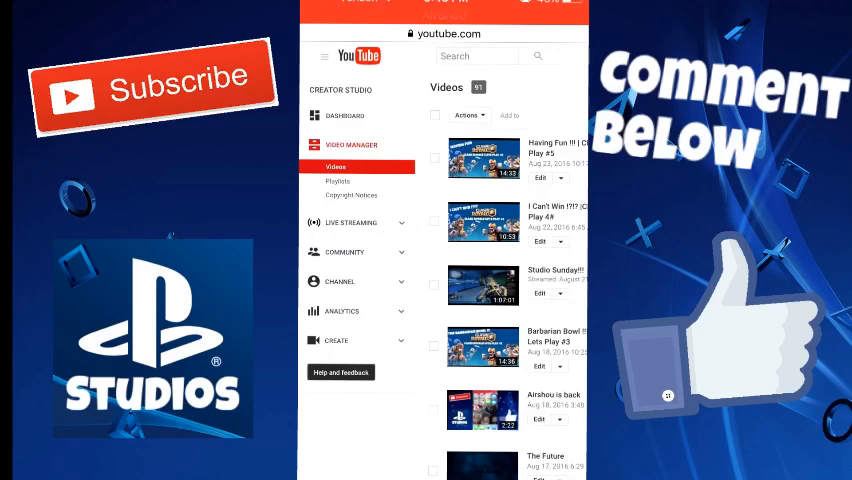
View the PS4 Studios Analytics overview, returning to its Safari tab and scanning the stats.
left_click(444, 32)
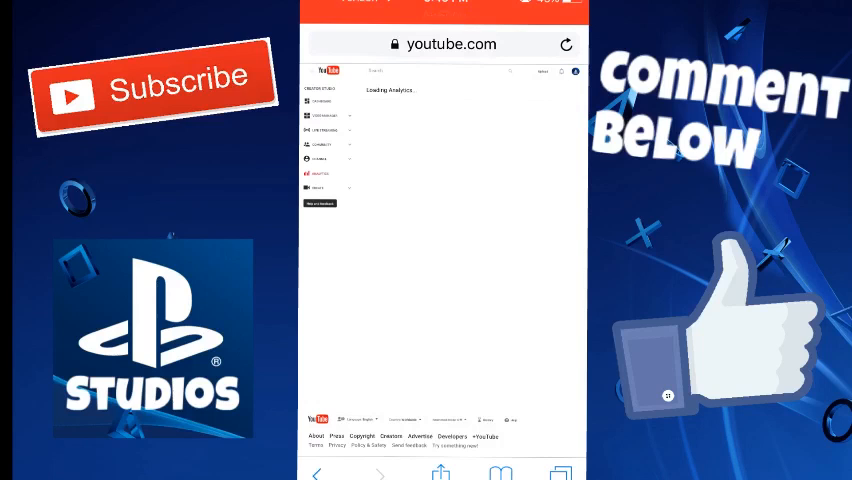
left_click(560, 472)
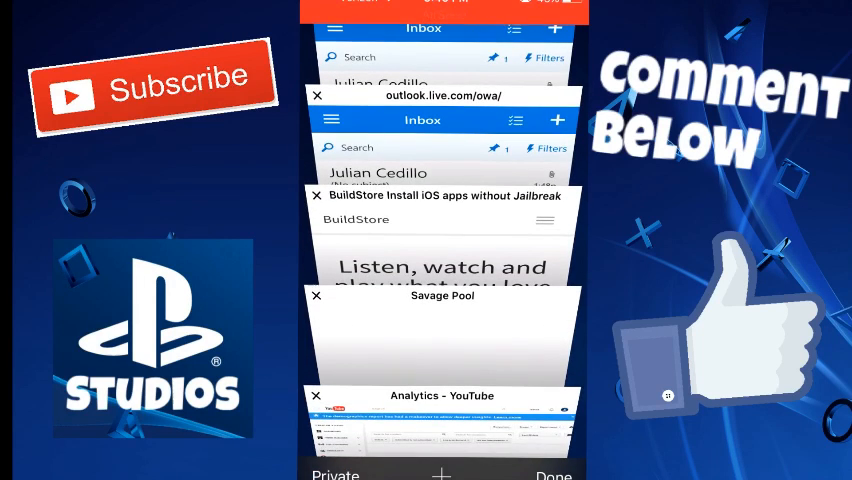
left_click(442, 420)
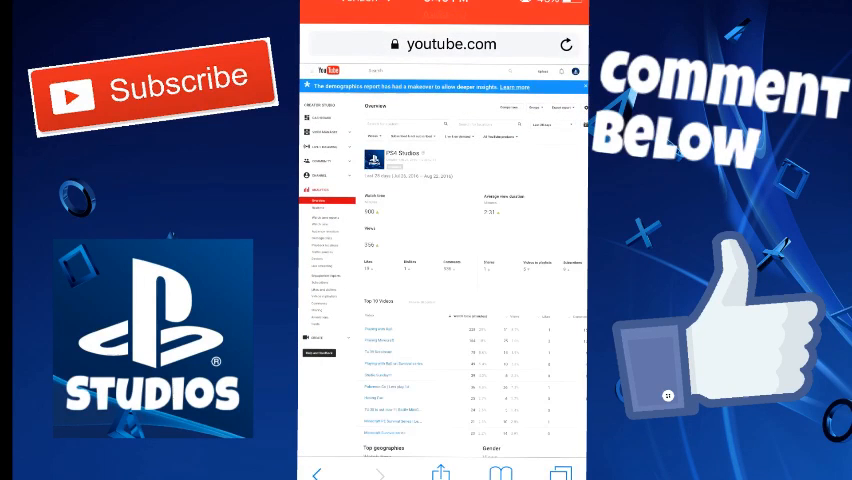
scroll("down", 3)
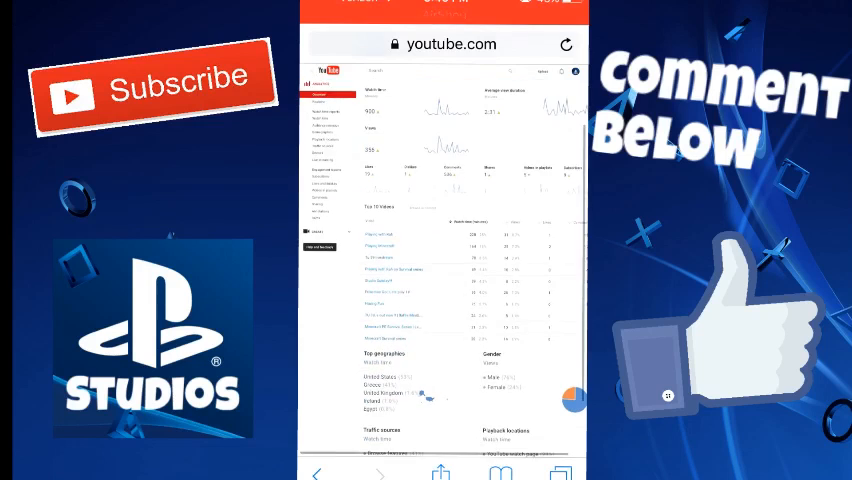
scroll("down", 3)
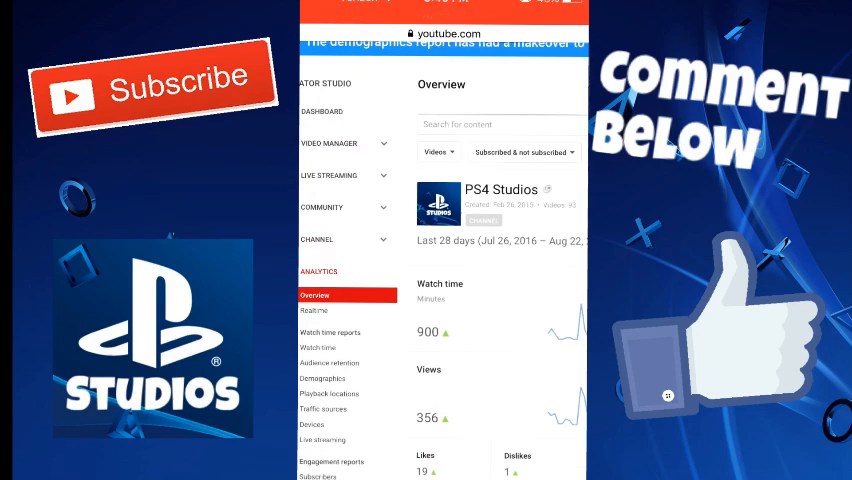
Navigate to the YouTube upload page and bring up the file source chooser.
left_click(444, 32)
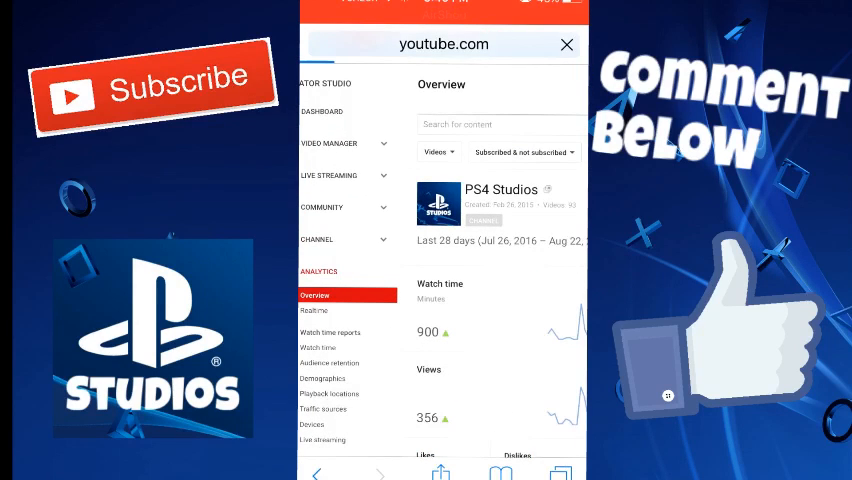
left_click(566, 44)
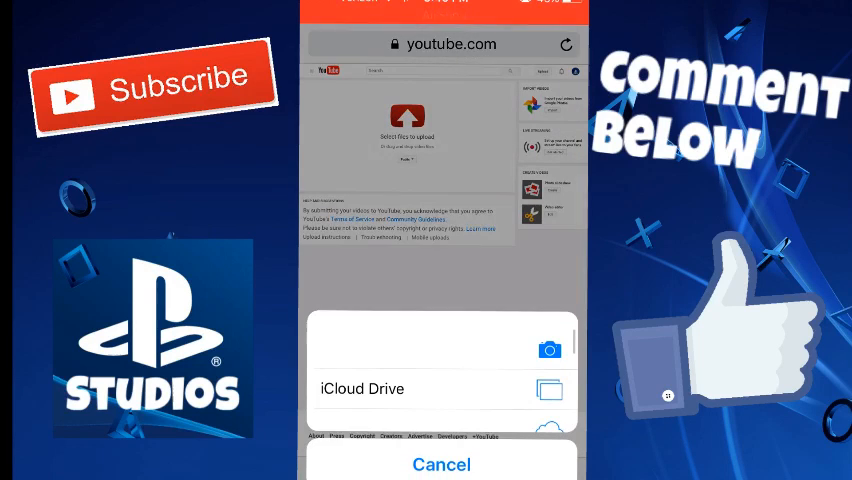
Pick the 25:26 Camera Roll video from the Photo Library and start its upload with Done.
left_click(440, 464)
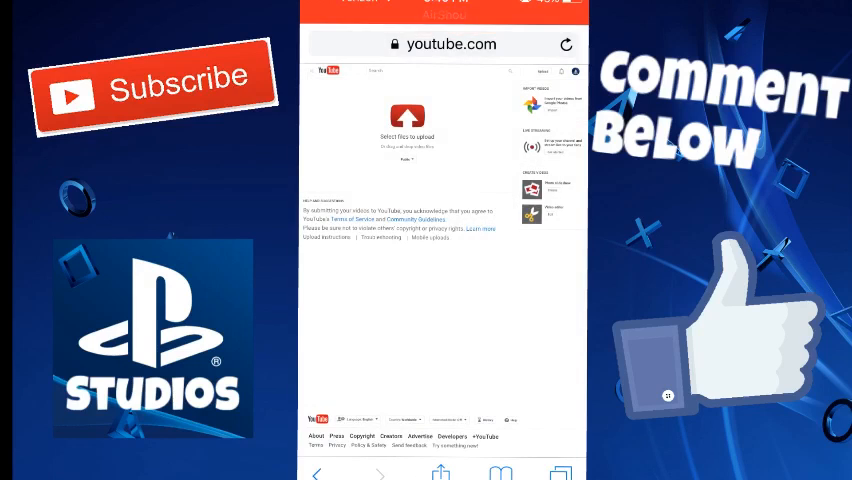
left_click(408, 120)
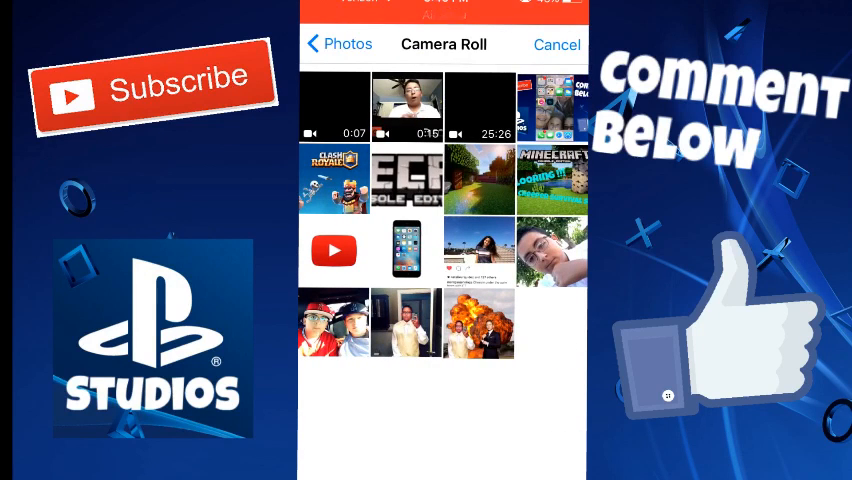
left_click(478, 108)
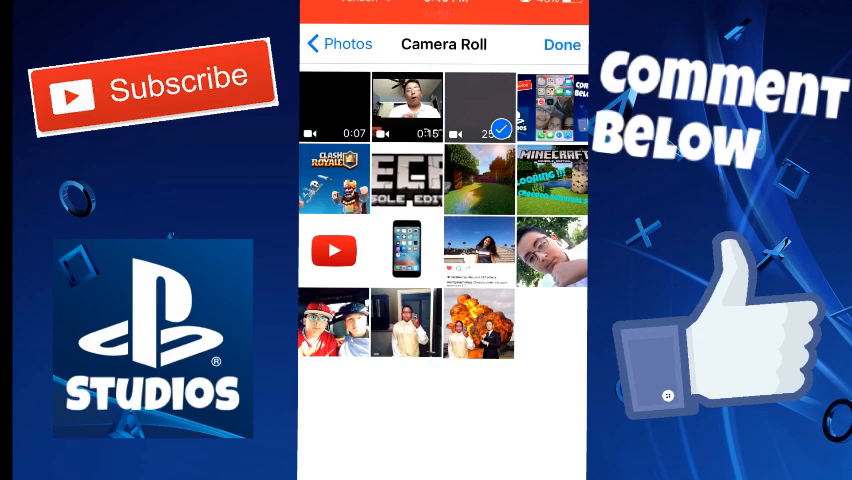
left_click(560, 44)
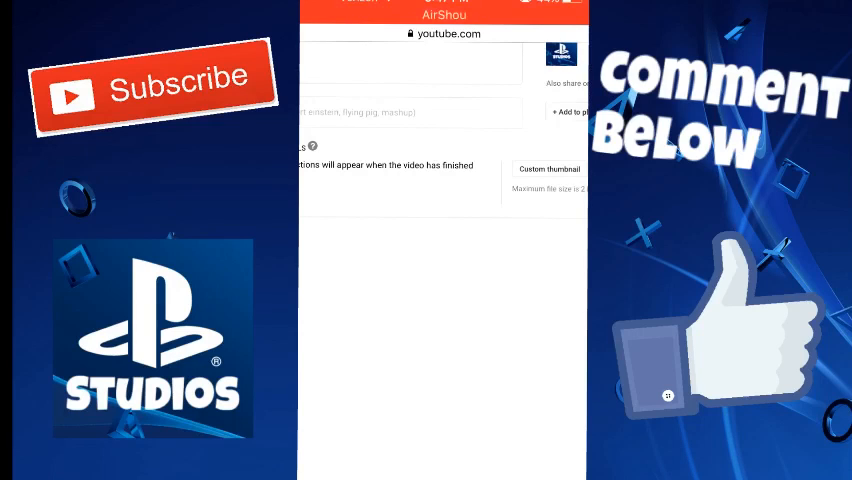
Stop the in-progress upload and confirm Cancel upload so YouTube reports it canceled.
scroll("up", 3)
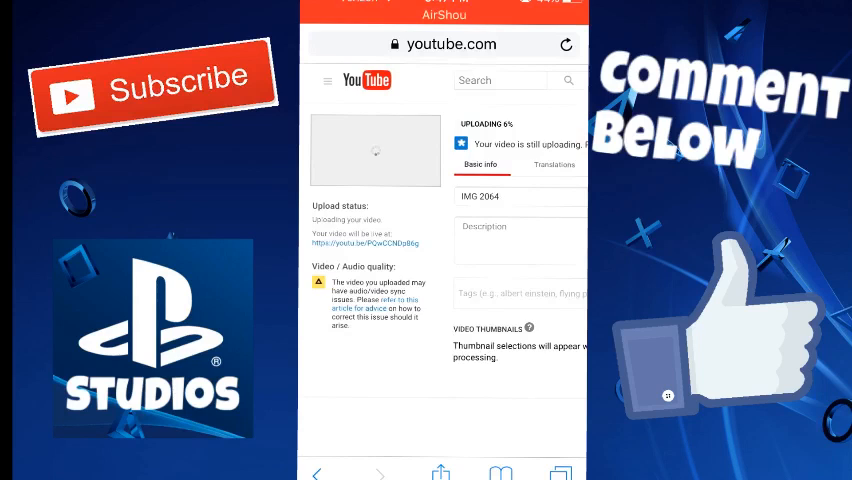
scroll("down", 3)
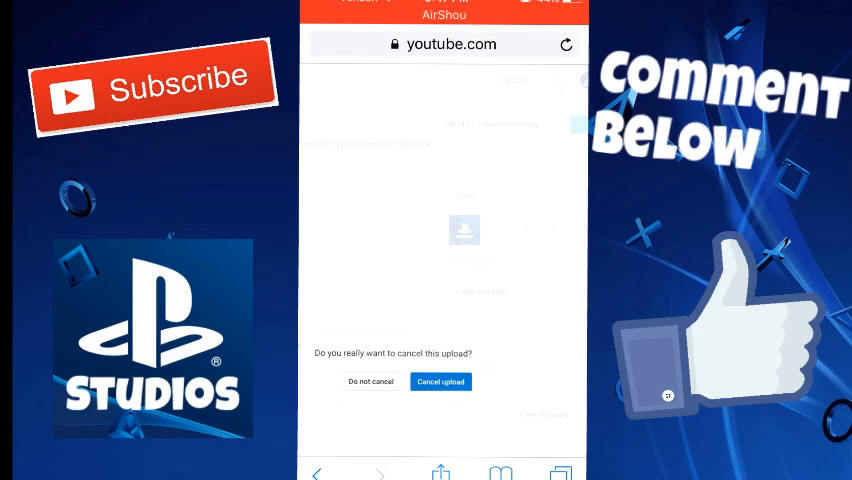
left_click(440, 380)
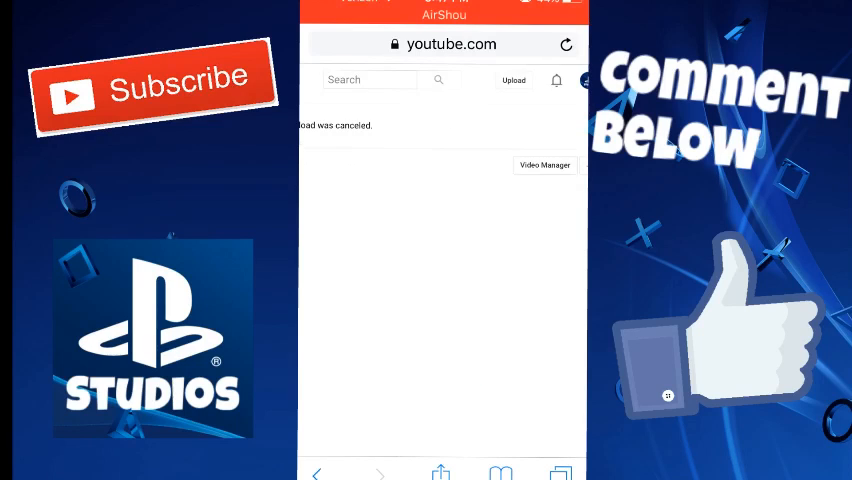